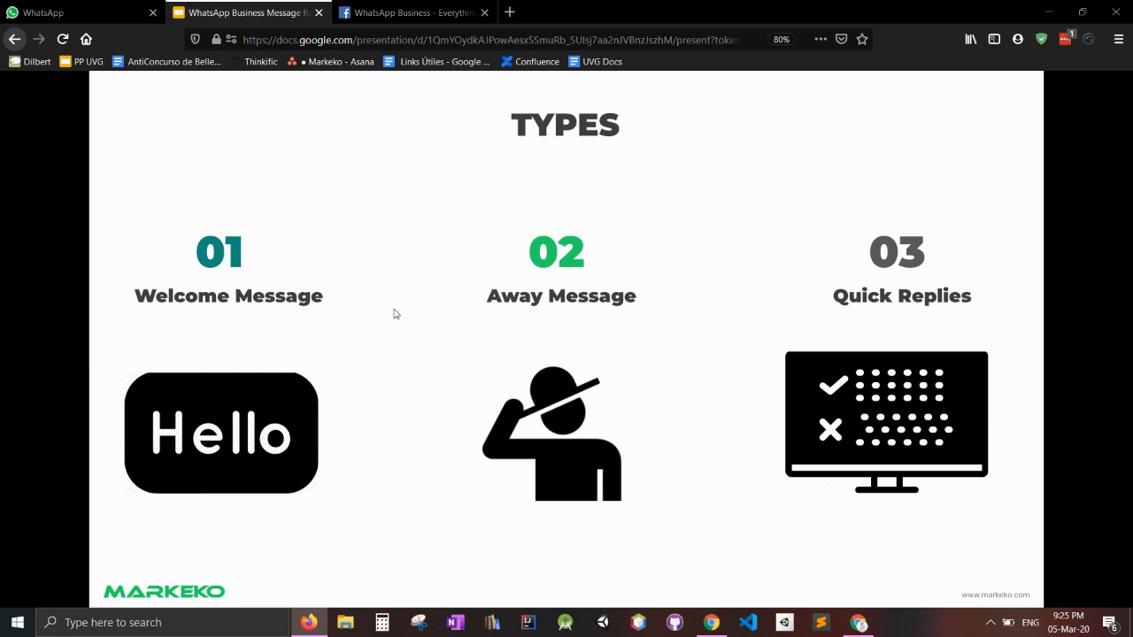
pyautogui.moveTo(283, 218)
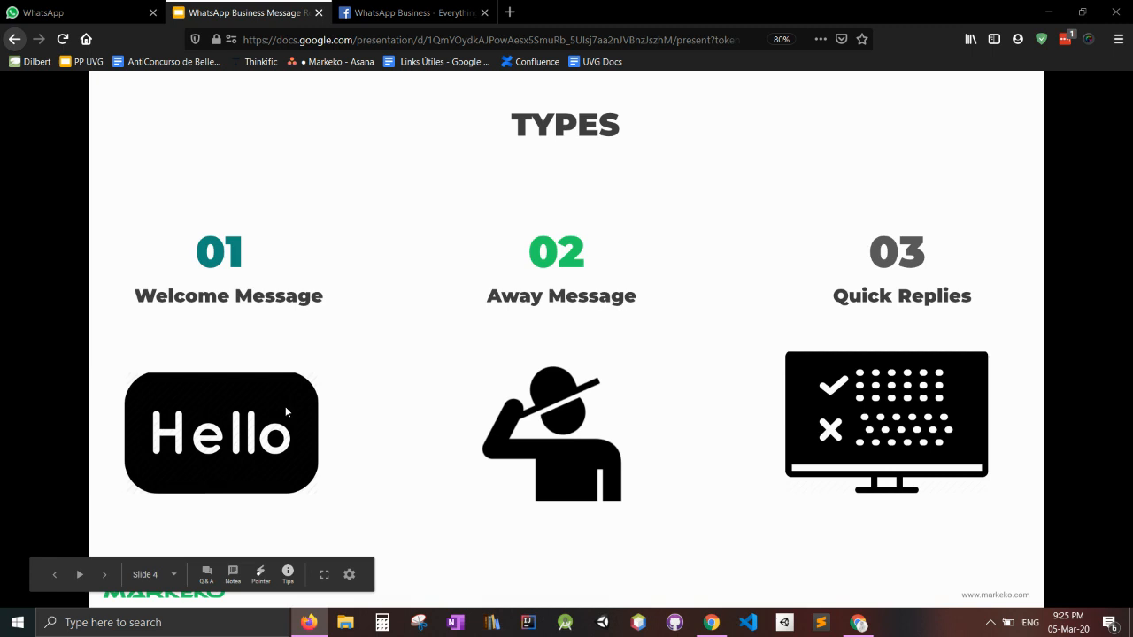
pyautogui.moveTo(567, 326)
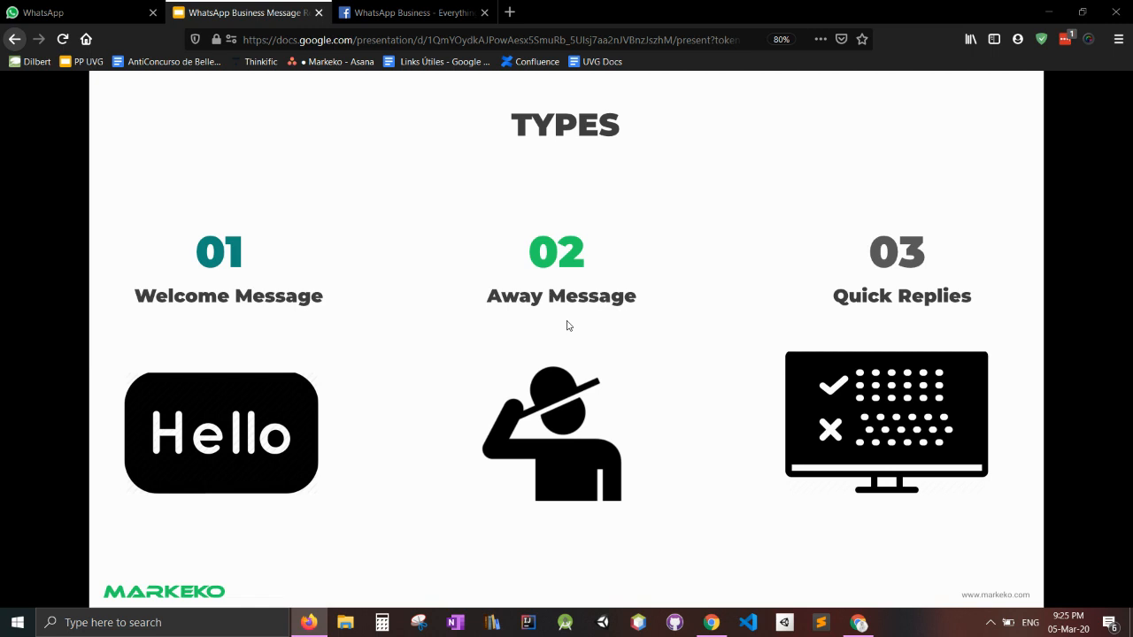
pyautogui.moveTo(924, 312)
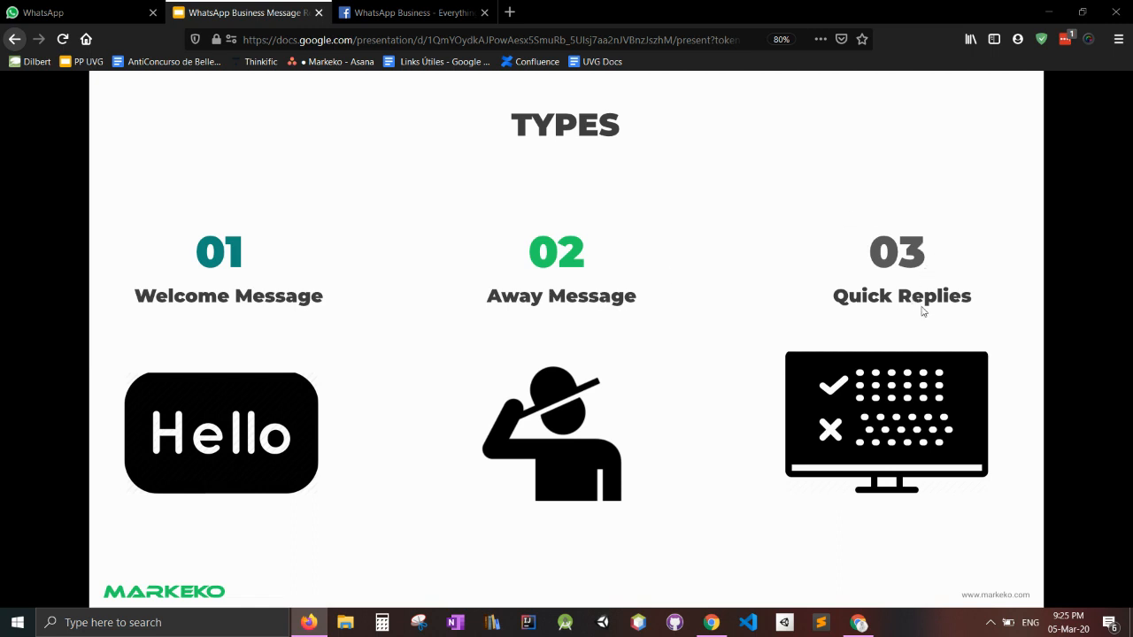
pyautogui.moveTo(946, 308)
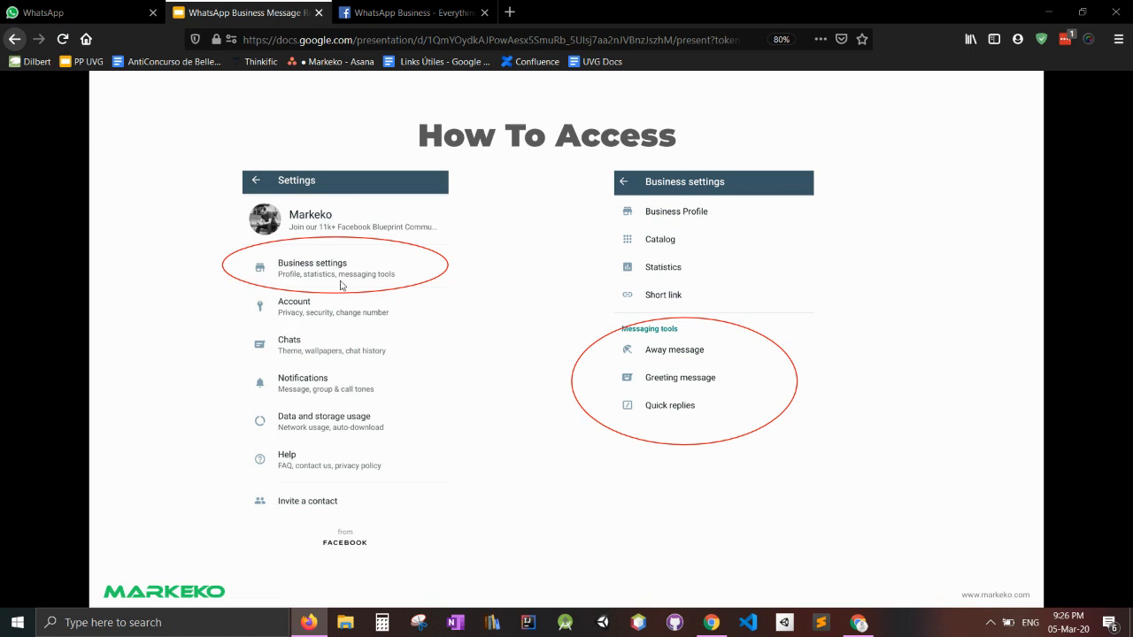
pyautogui.moveTo(722, 397)
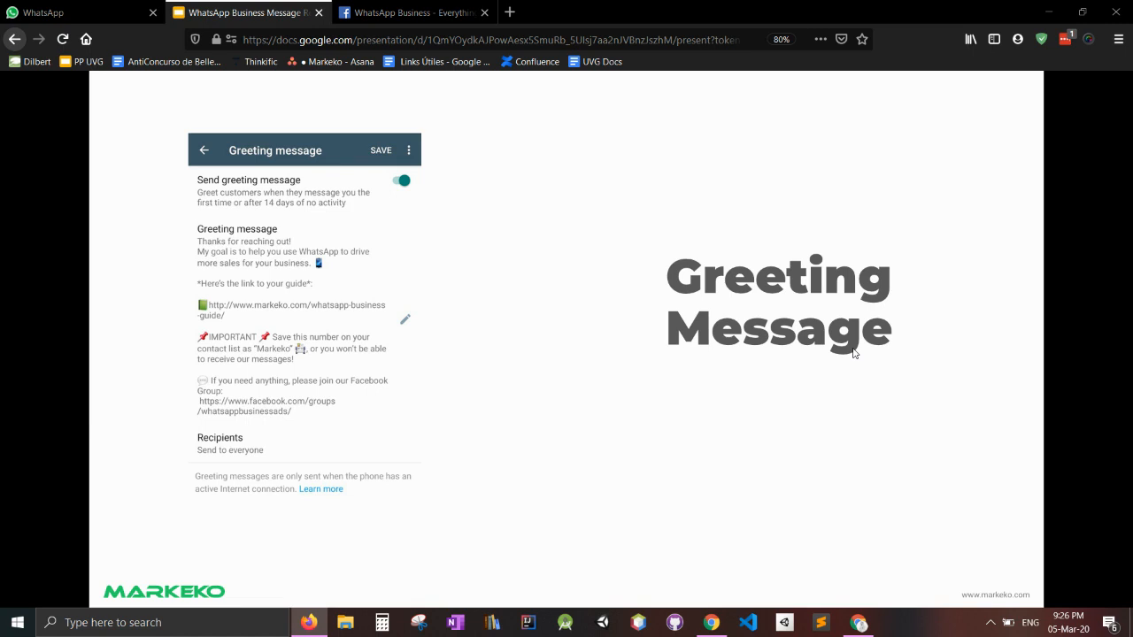
pyautogui.moveTo(247, 255)
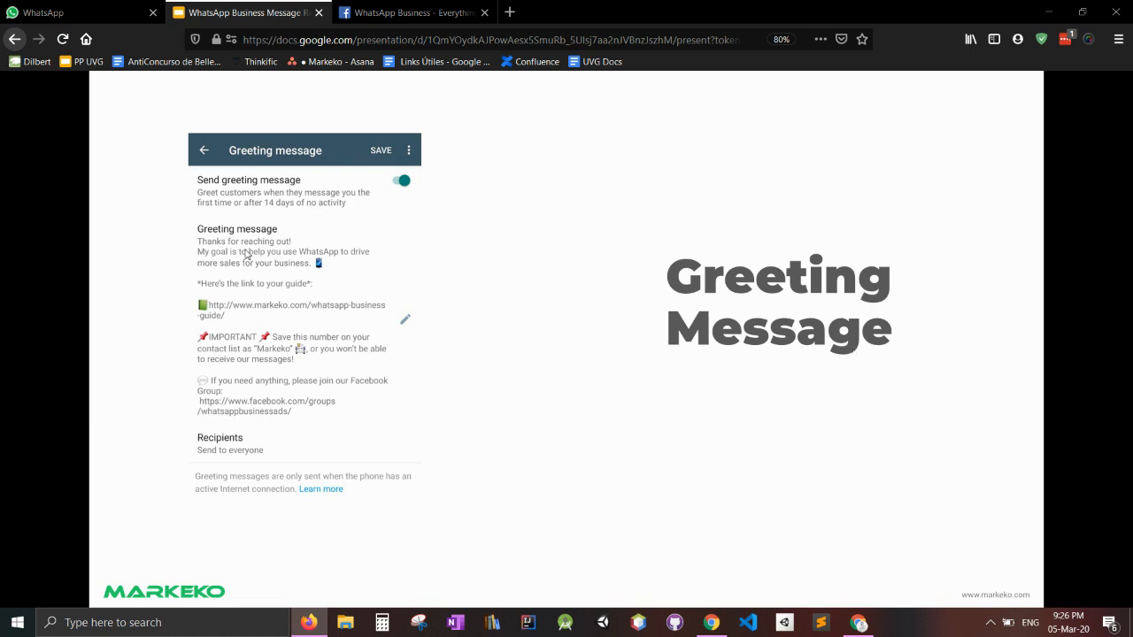
pyautogui.moveTo(310, 262)
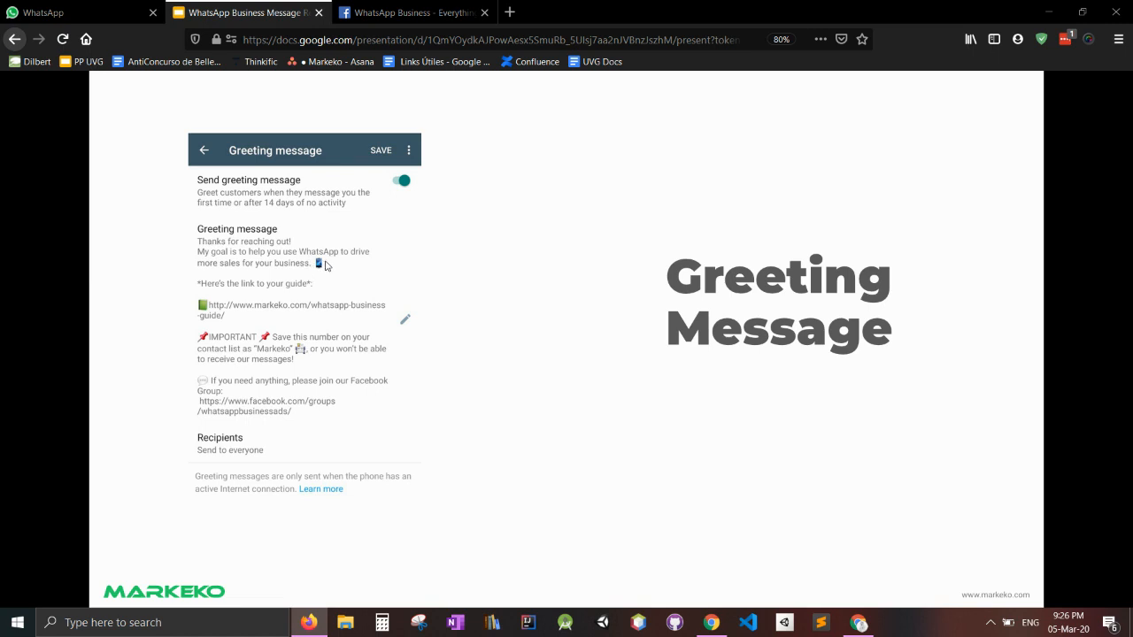
pyautogui.moveTo(269, 294)
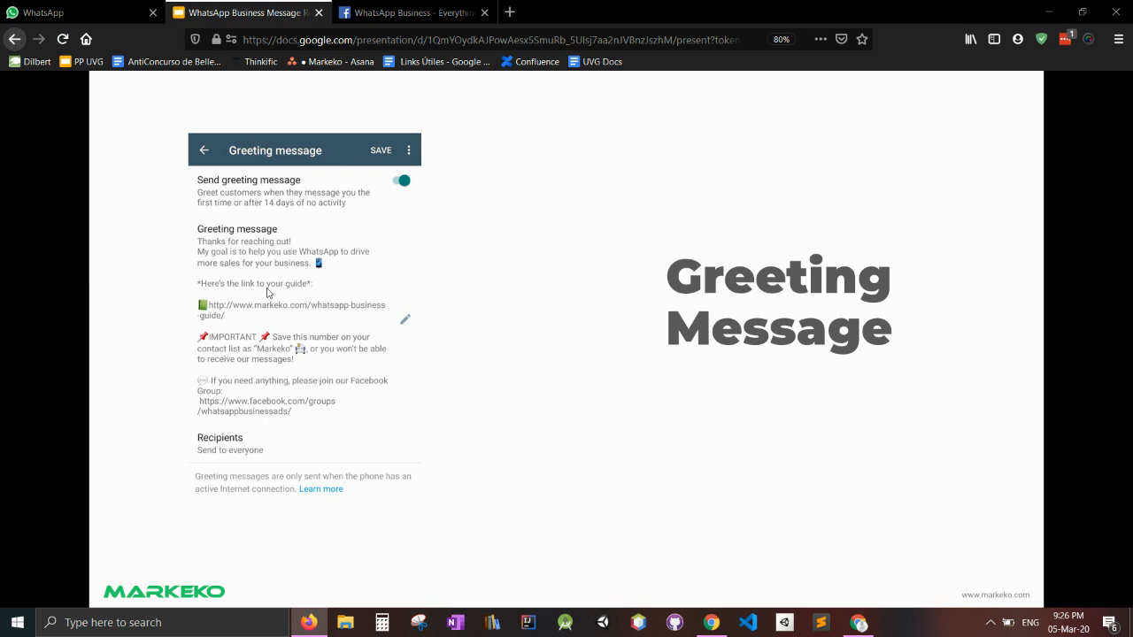
pyautogui.moveTo(330, 318)
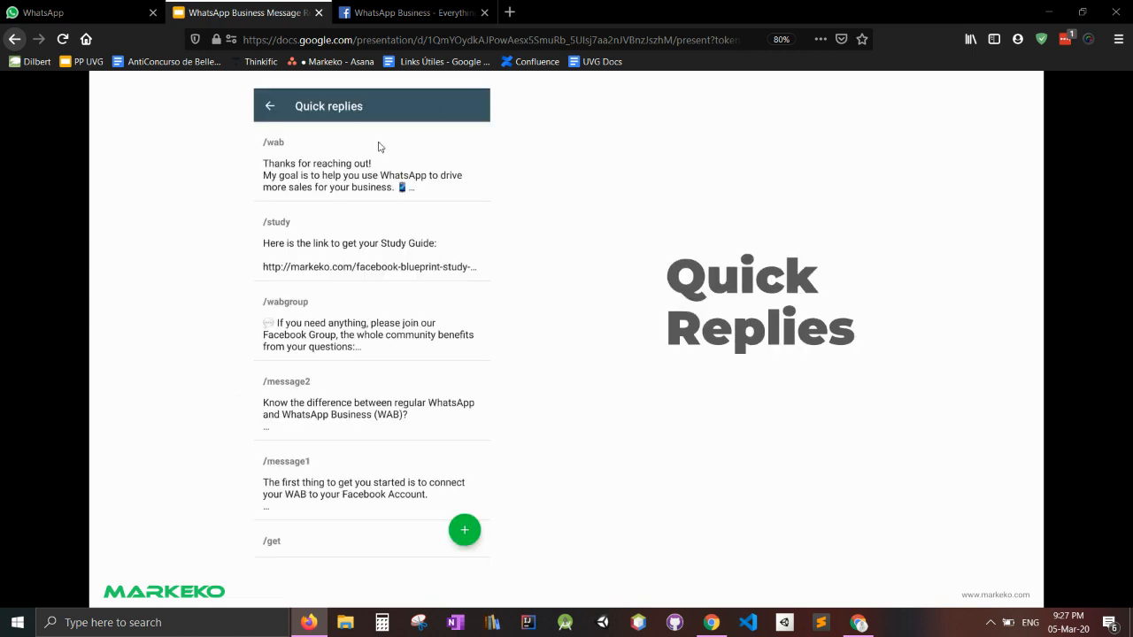
pyautogui.moveTo(280, 148)
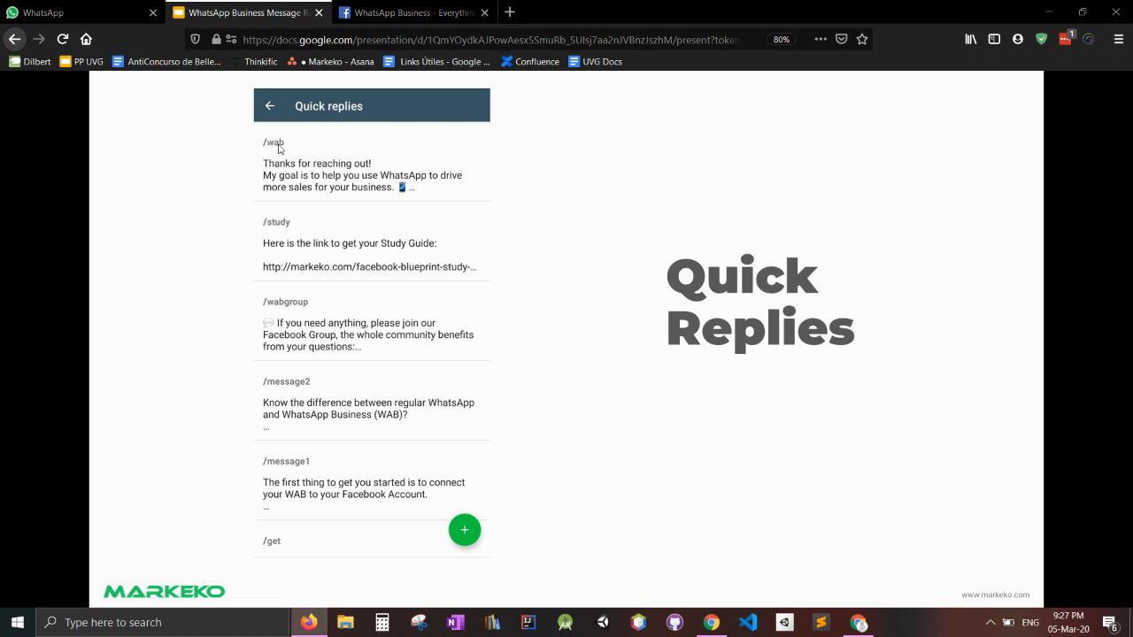
pyautogui.moveTo(347, 170)
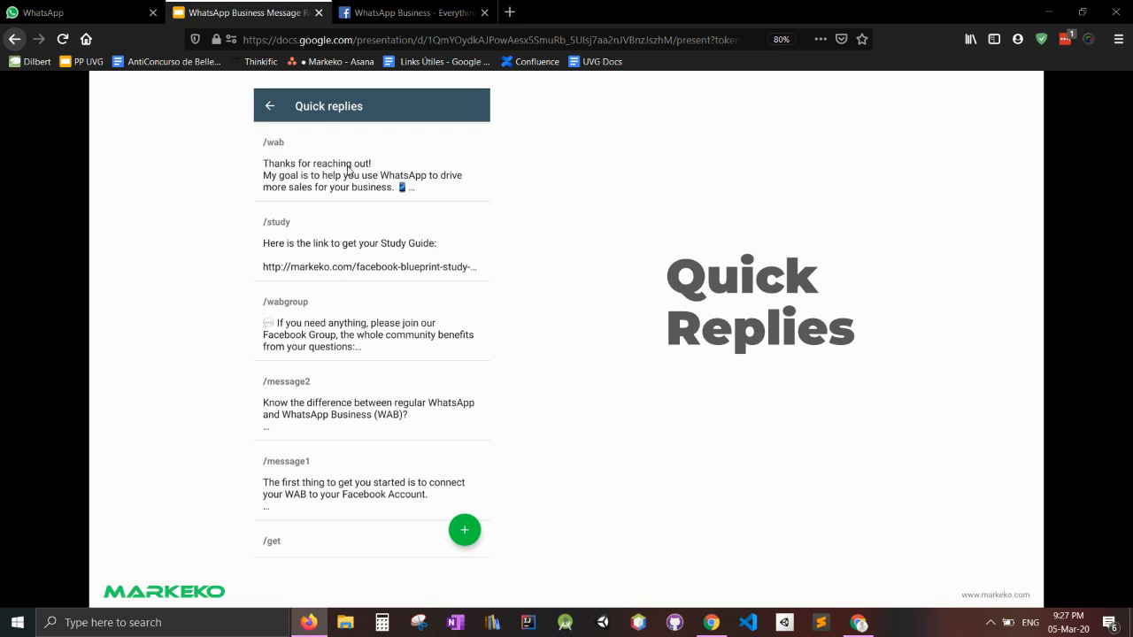
pyautogui.moveTo(558, 248)
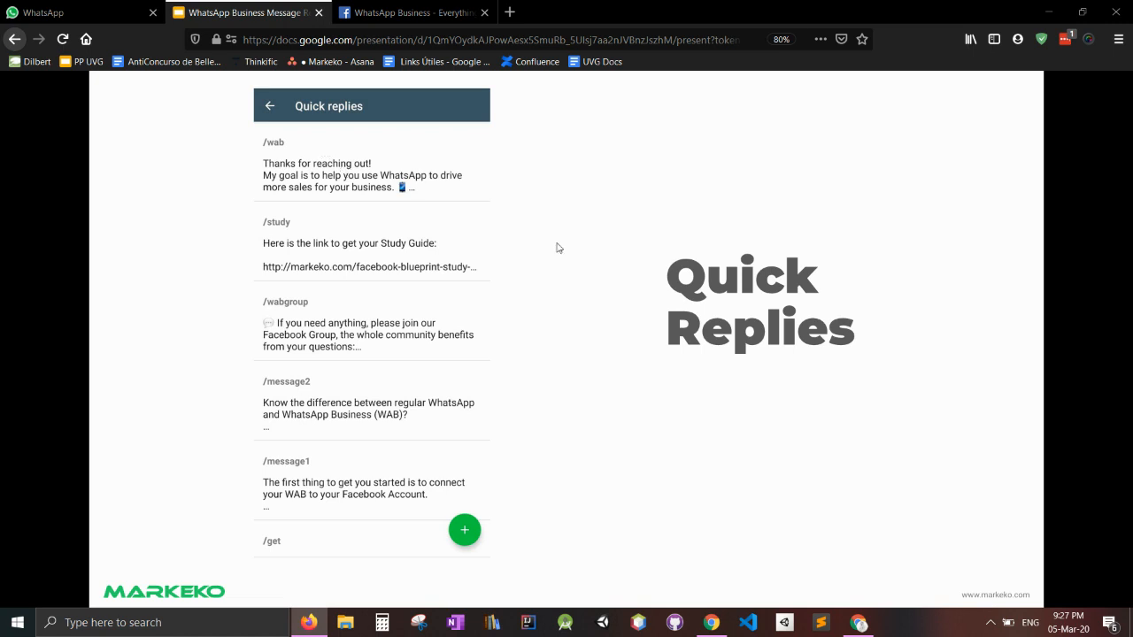
pyautogui.moveTo(574, 265)
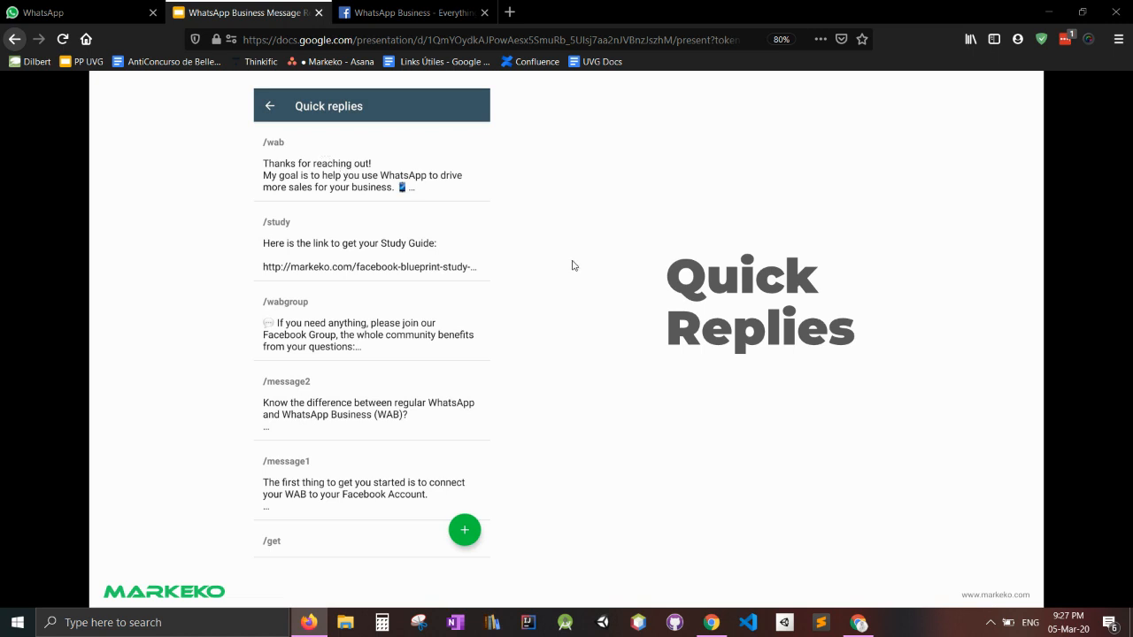
pyautogui.moveTo(331, 259)
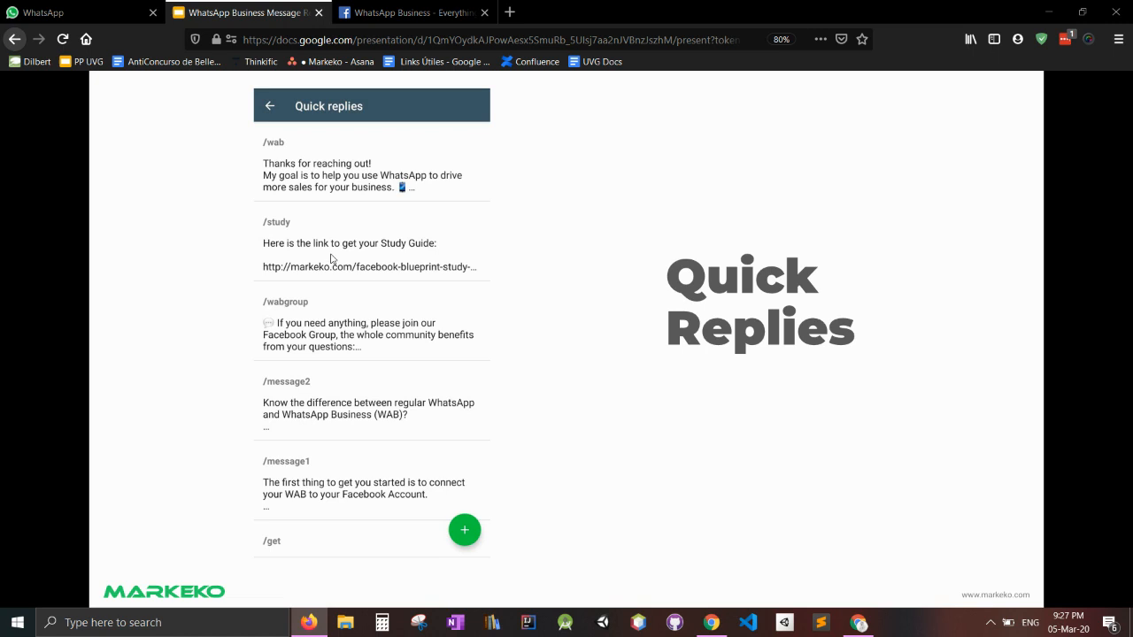
pyautogui.moveTo(393, 184)
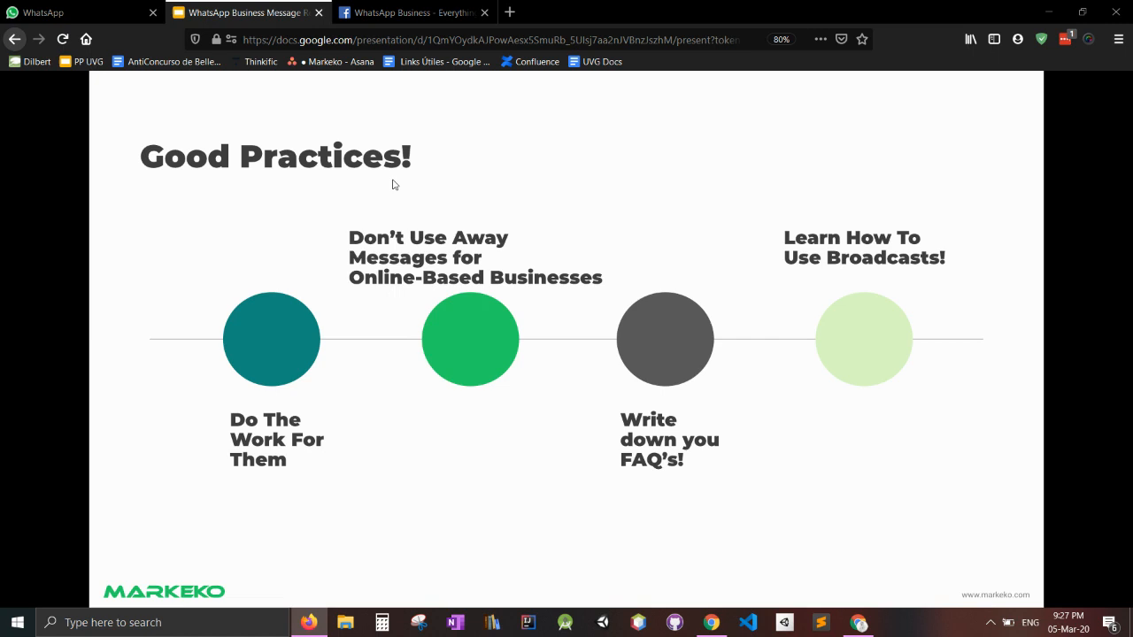
pyautogui.moveTo(284, 453)
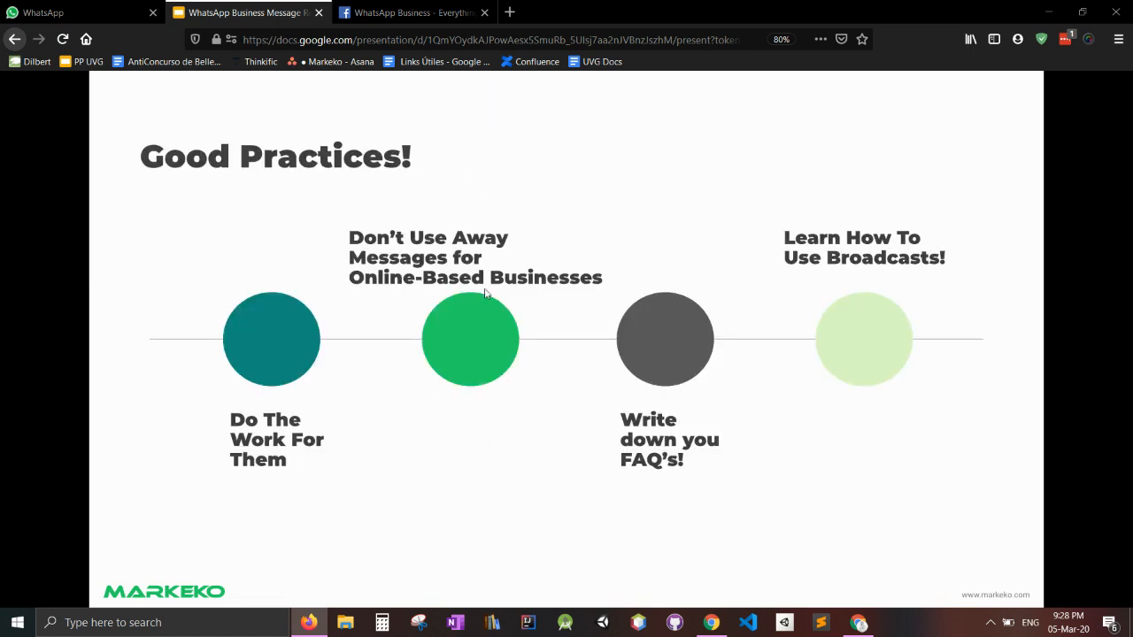
pyautogui.moveTo(492, 293)
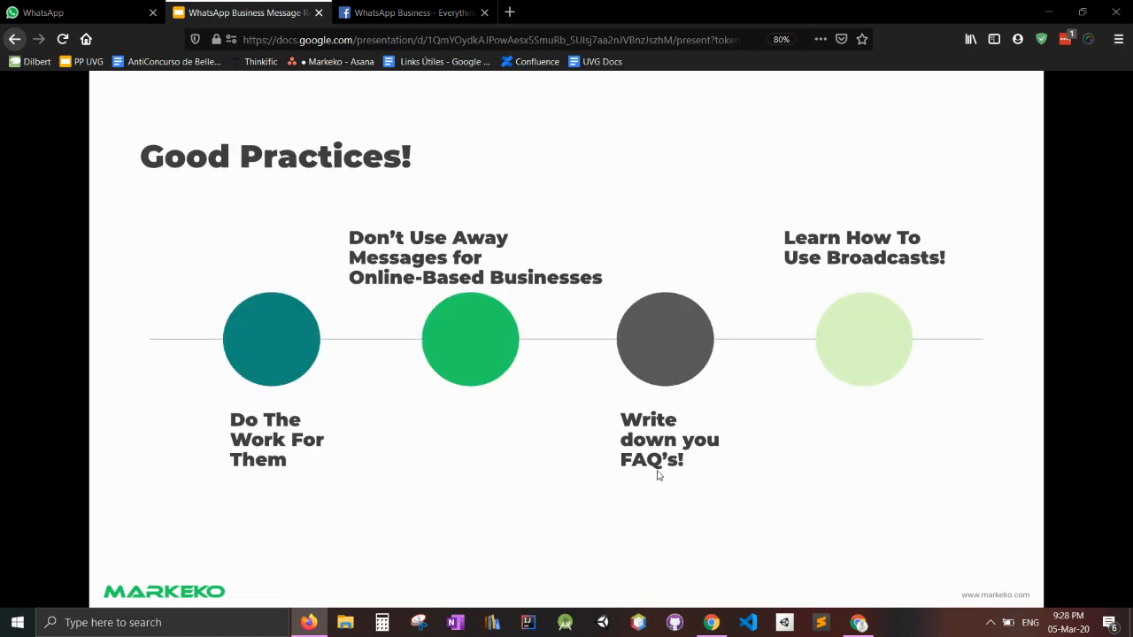
pyautogui.moveTo(659, 474)
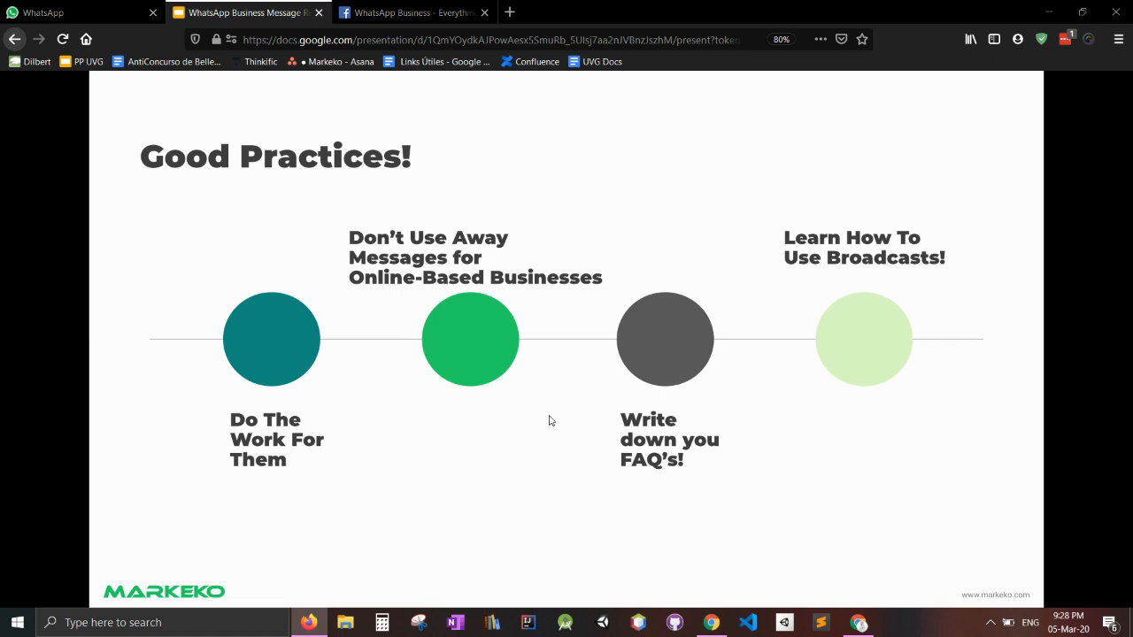
pyautogui.moveTo(954, 374)
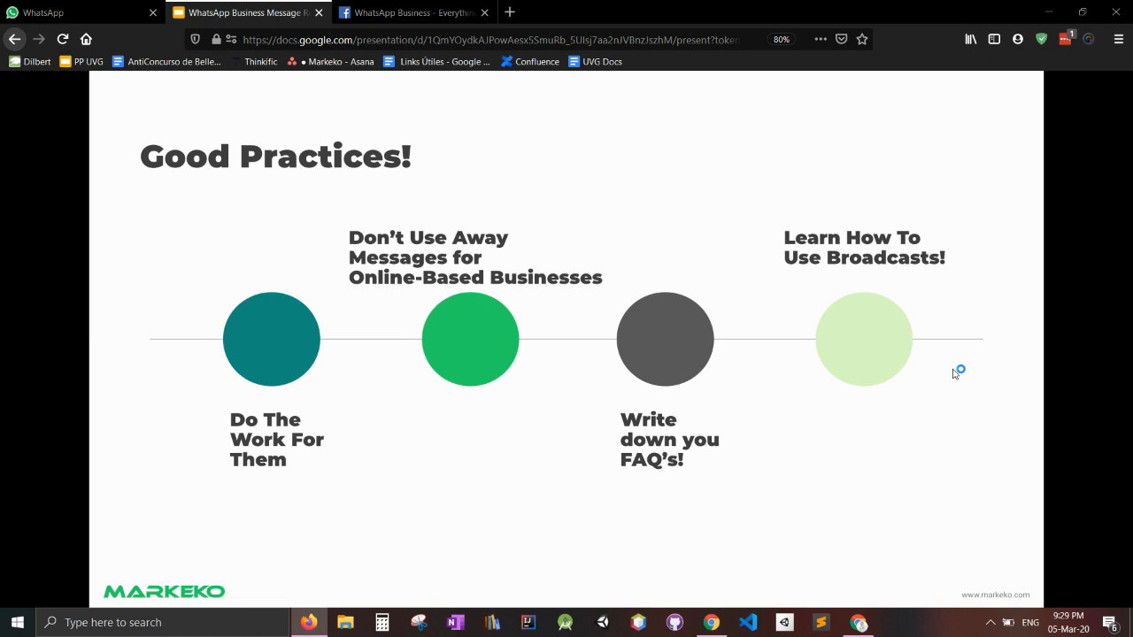
pyautogui.moveTo(954, 372)
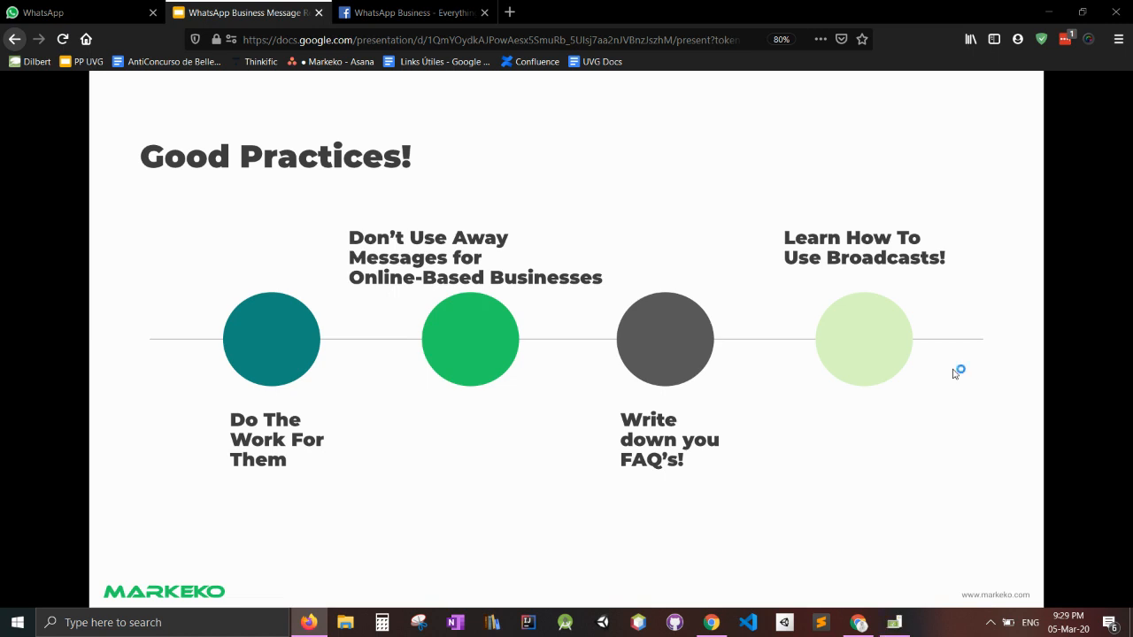
pyautogui.moveTo(956, 374)
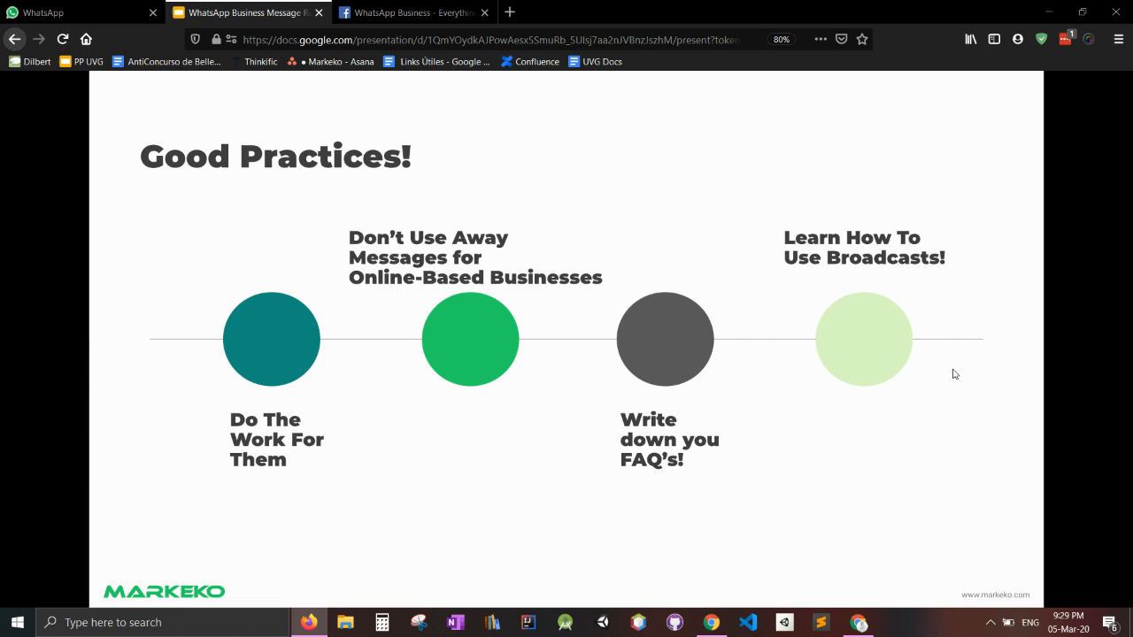
pyautogui.click(407, 12)
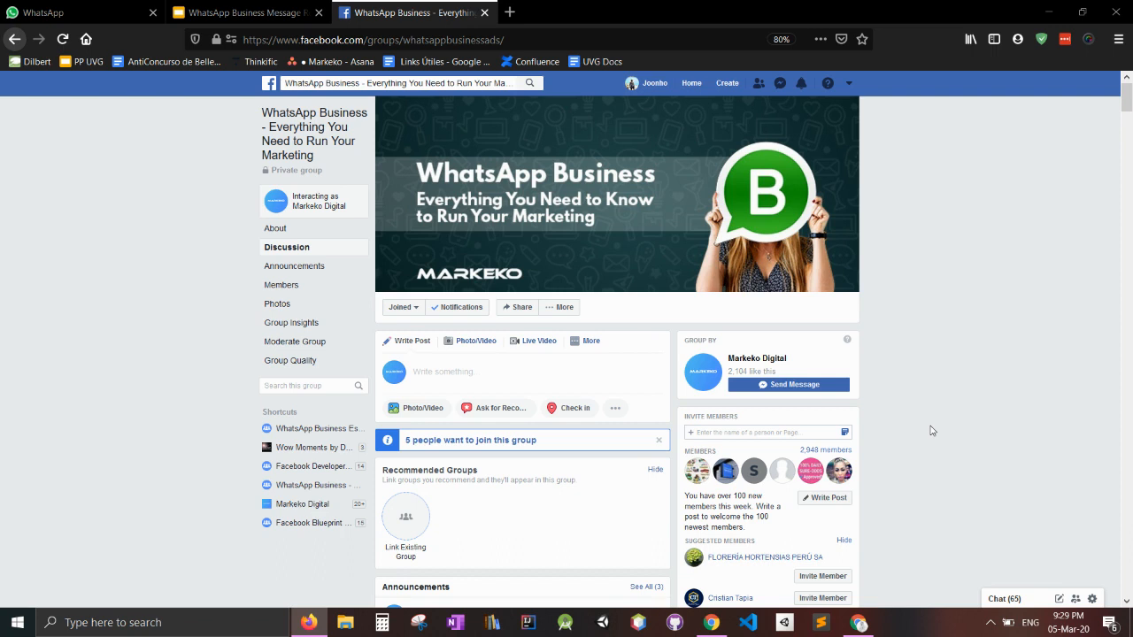
# Scroll the WhatsApp Business group to the Announcements post and follow its WhatsApp ads guide link
pyautogui.scroll(-3)
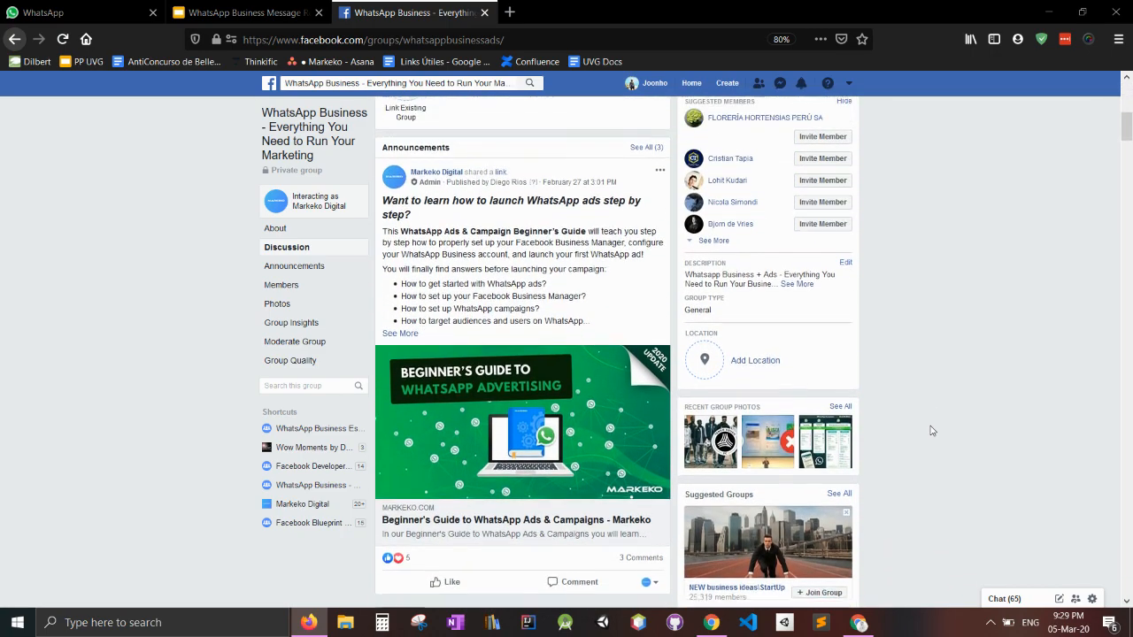
pyautogui.scroll(-3)
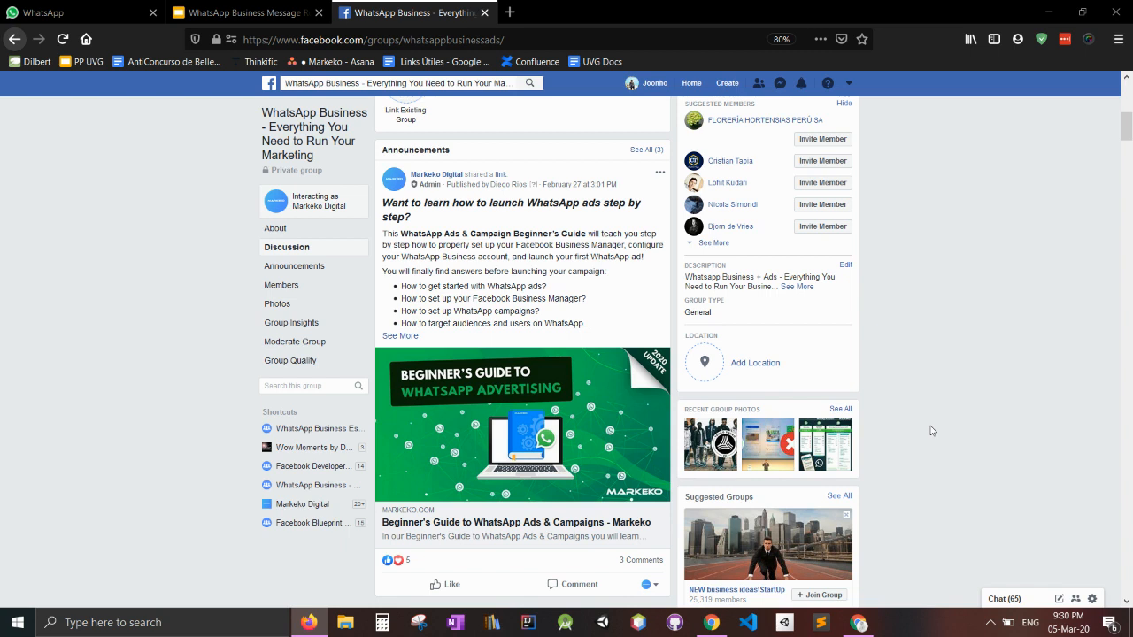
pyautogui.moveTo(754, 430)
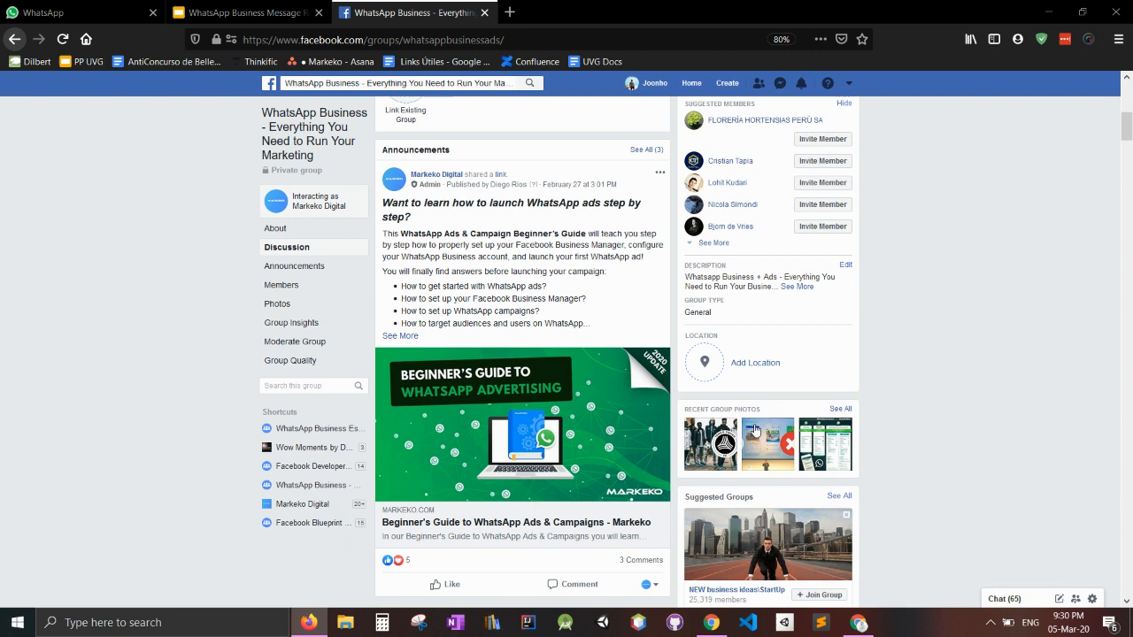
pyautogui.moveTo(542, 510)
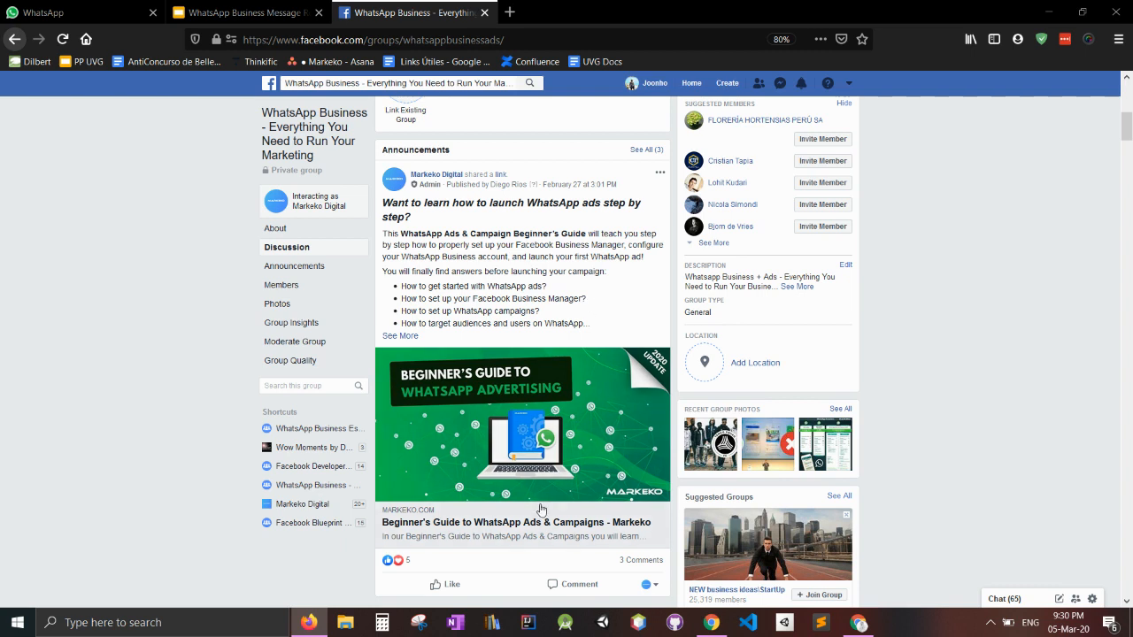
pyautogui.click(513, 522)
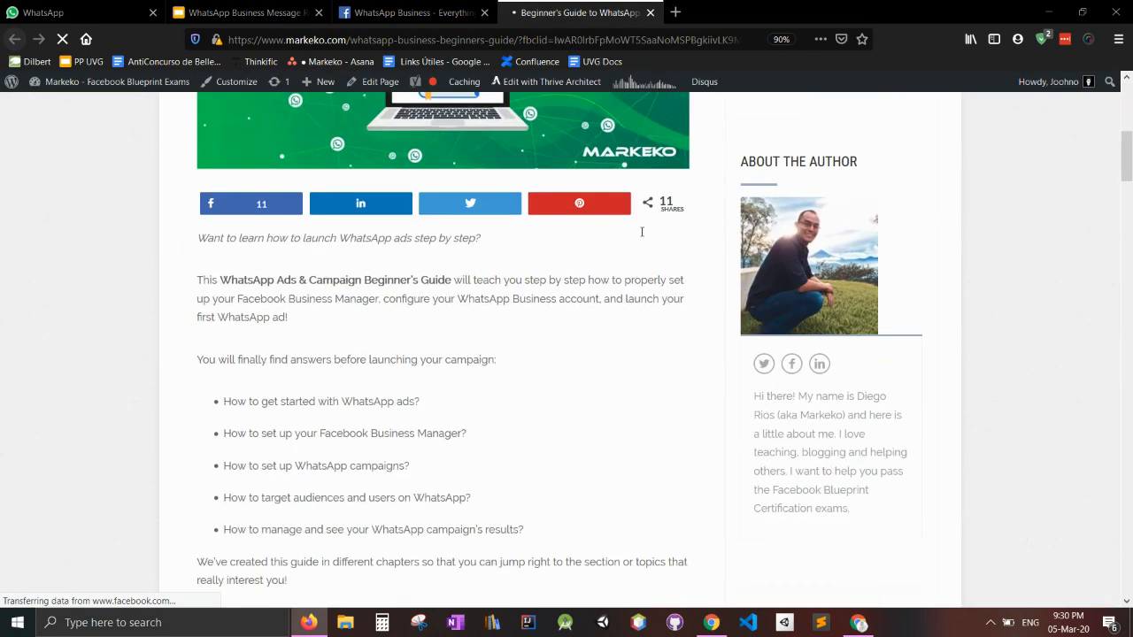
# Scroll the Markeko Beginner's Guide to WhatsApp Ads through Chapters 1 to 6 on ads reports
pyautogui.scroll(-3)
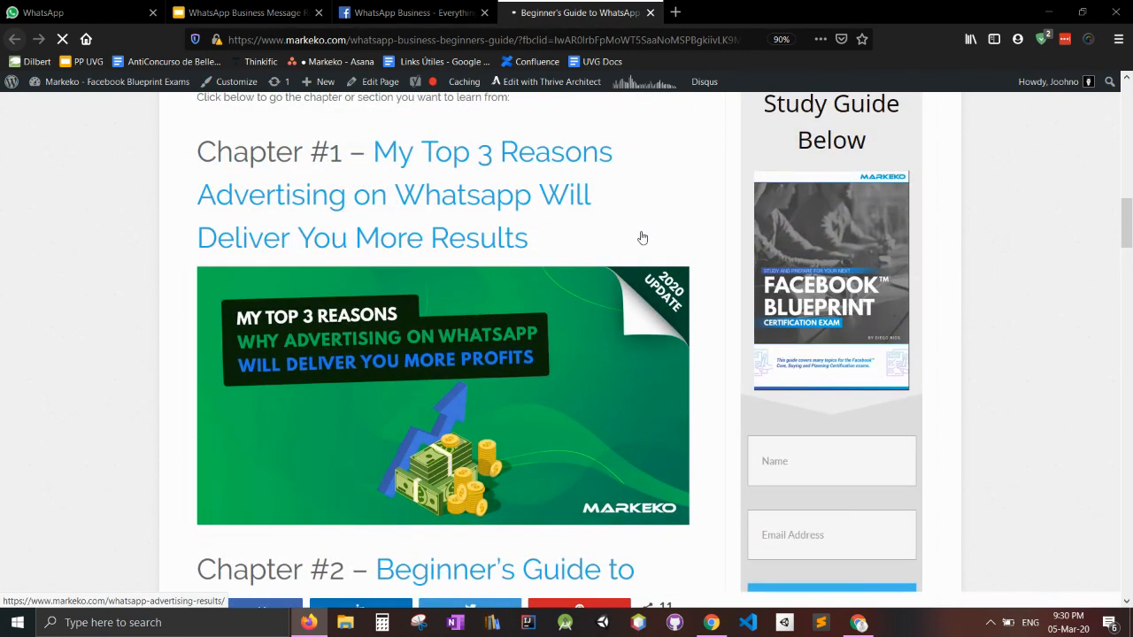
pyautogui.scroll(-3)
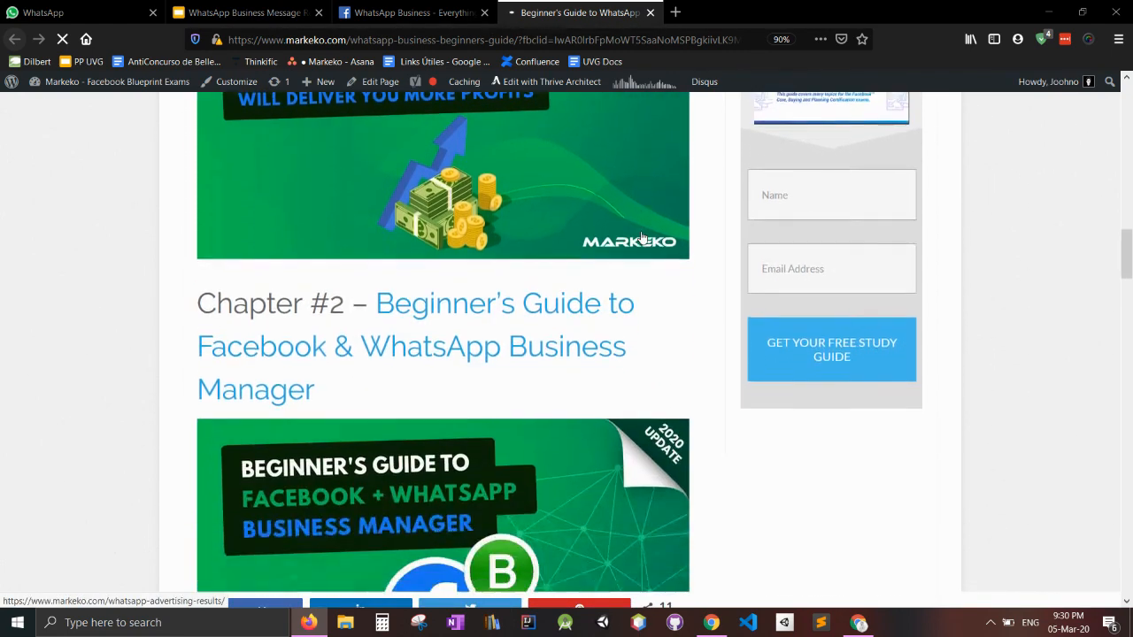
pyautogui.scroll(-3)
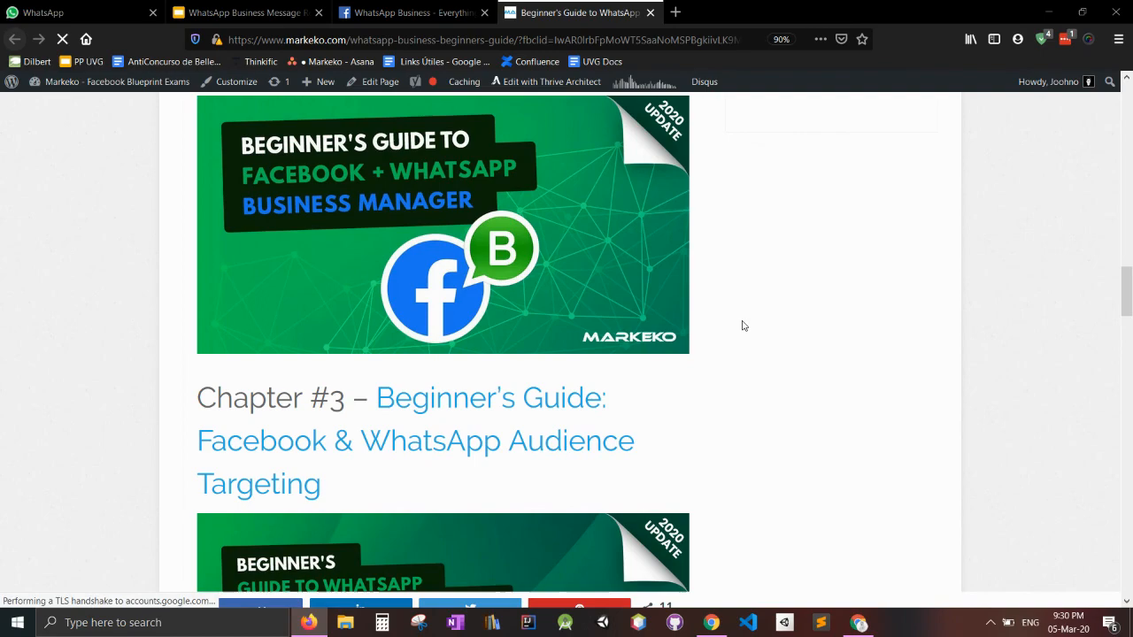
pyautogui.scroll(-3)
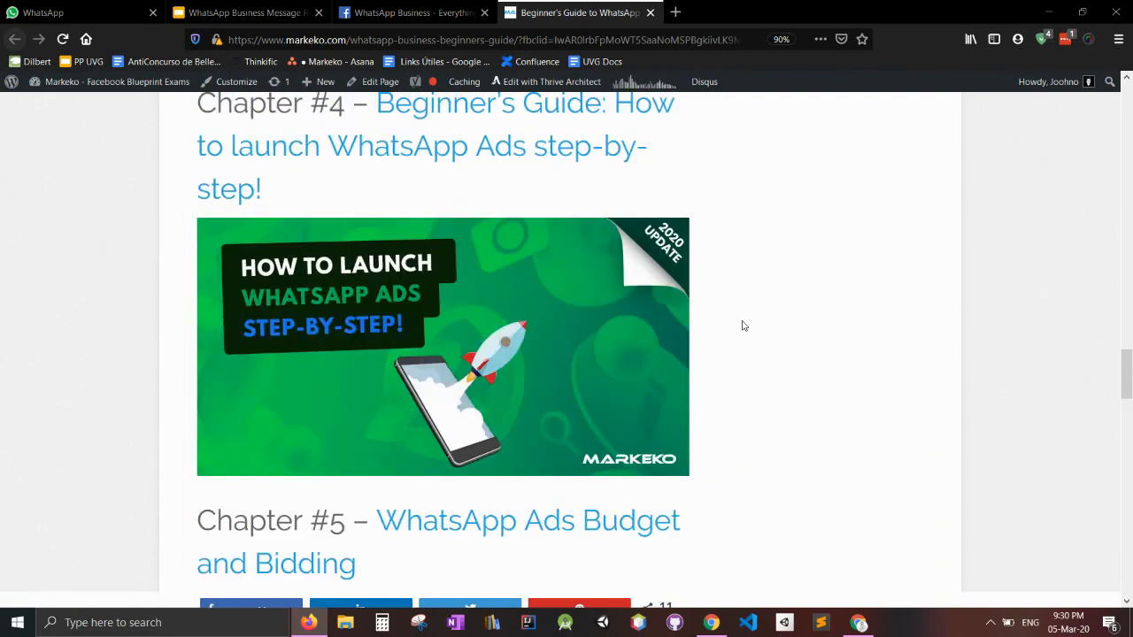
pyautogui.scroll(-3)
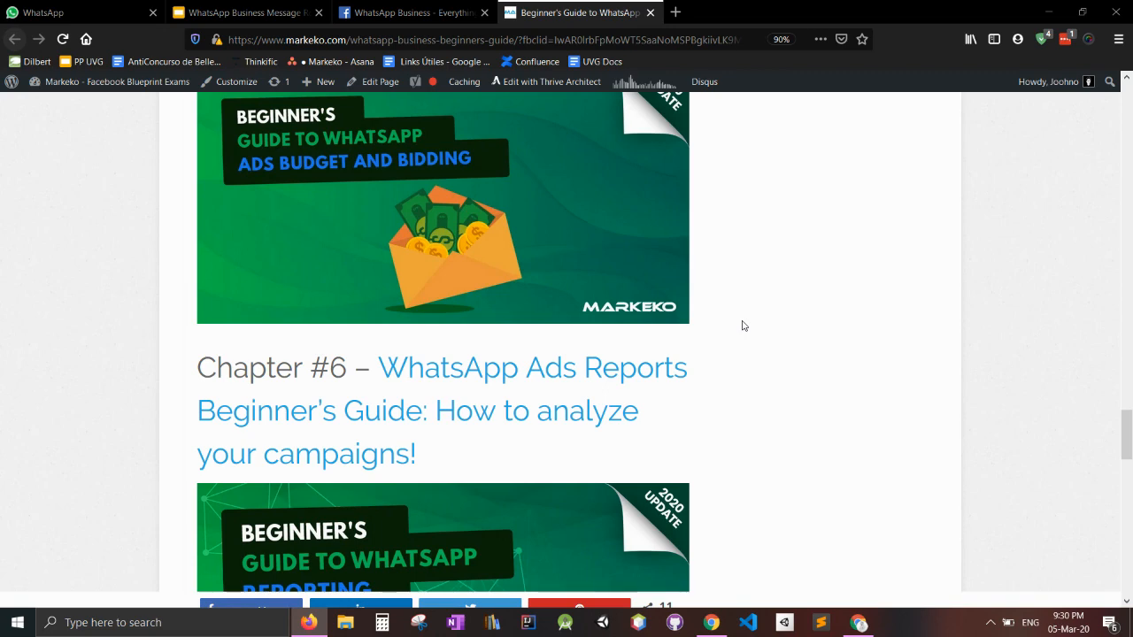
pyautogui.moveTo(779, 407)
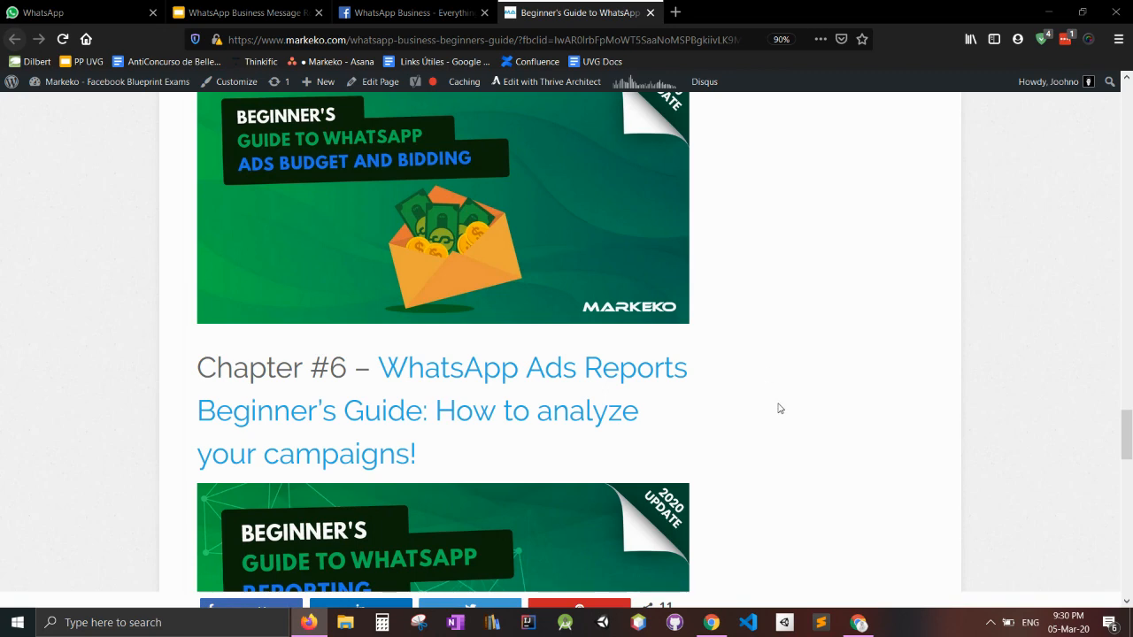